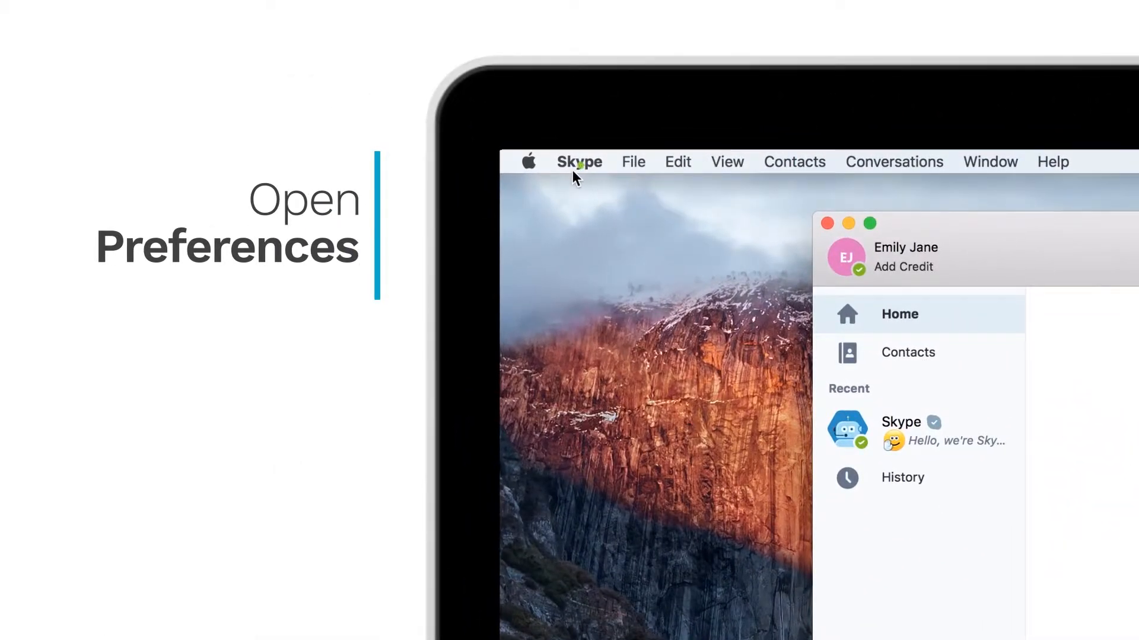
# Open Skype Preferences from the Skype menu
pyautogui.click(579, 161)
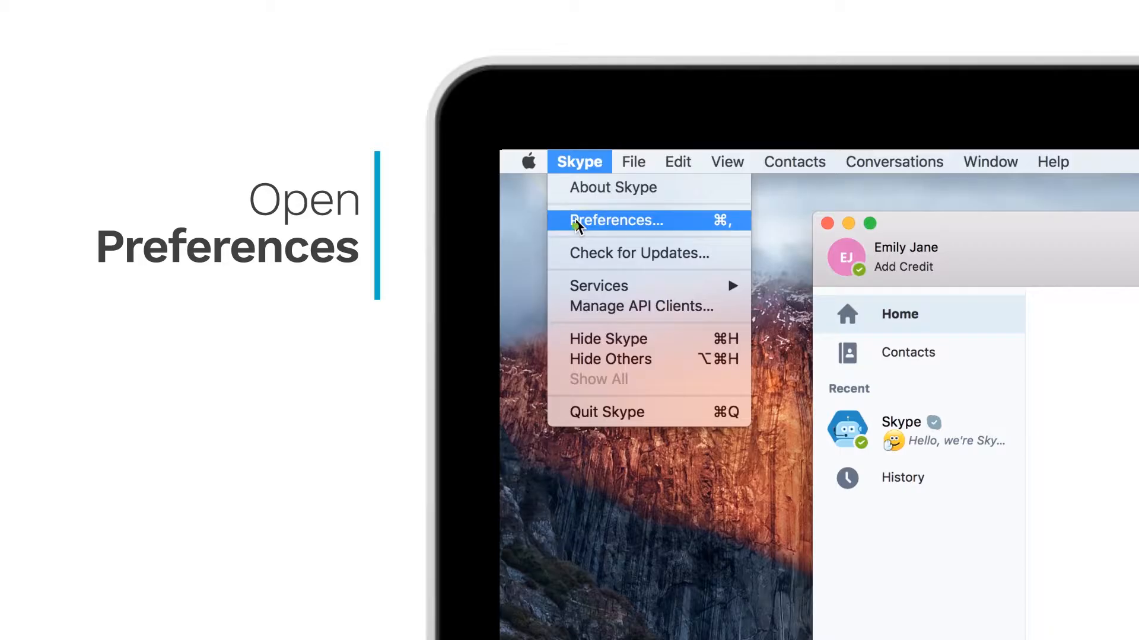
pyautogui.click(617, 220)
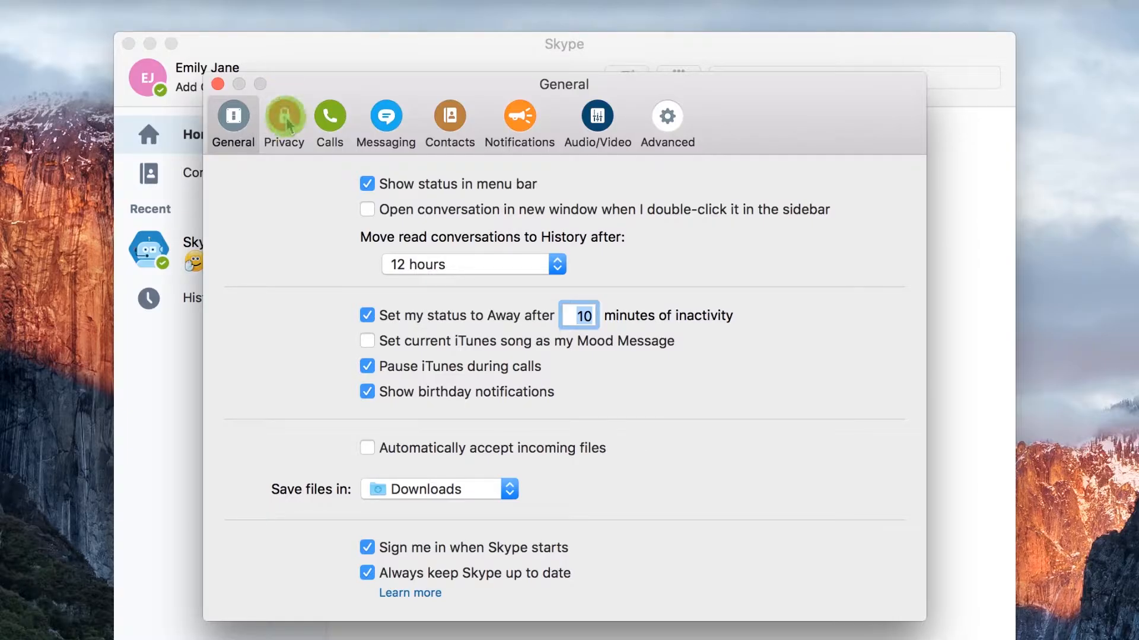
# In Privacy settings, restrict calls to the Skype Number to Contacts
pyautogui.click(283, 117)
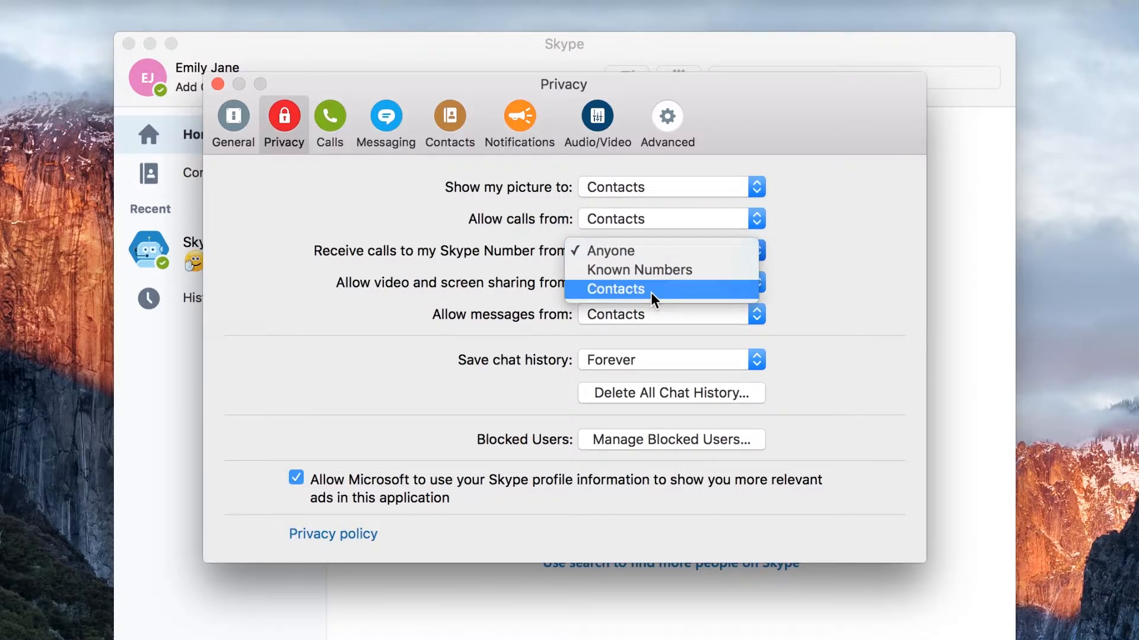
pyautogui.click(615, 289)
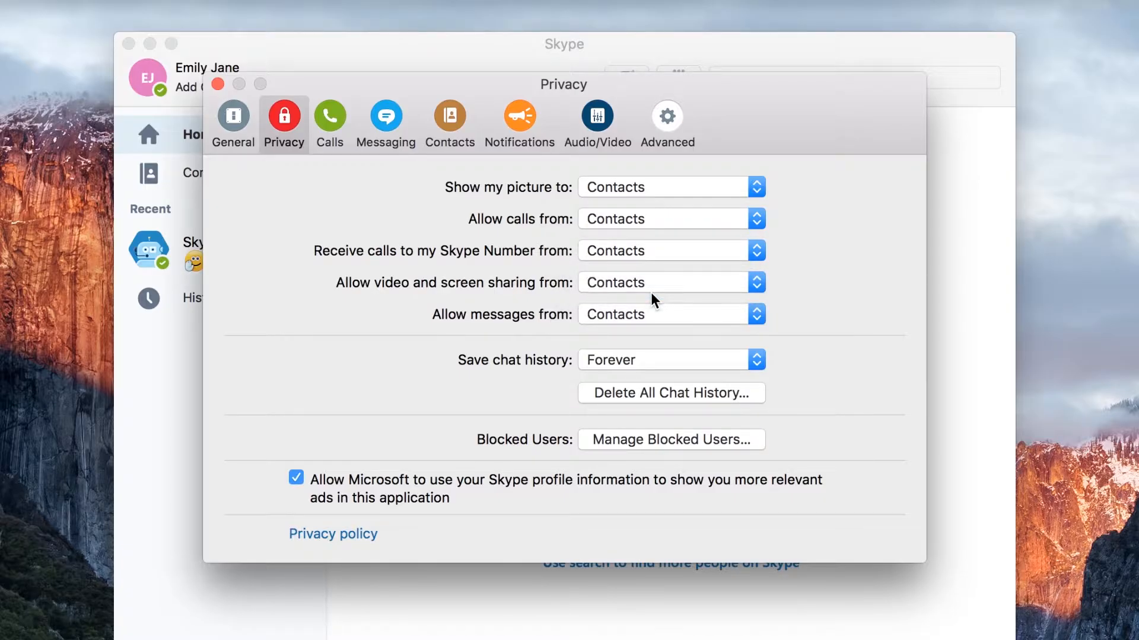
pyautogui.moveTo(667, 143)
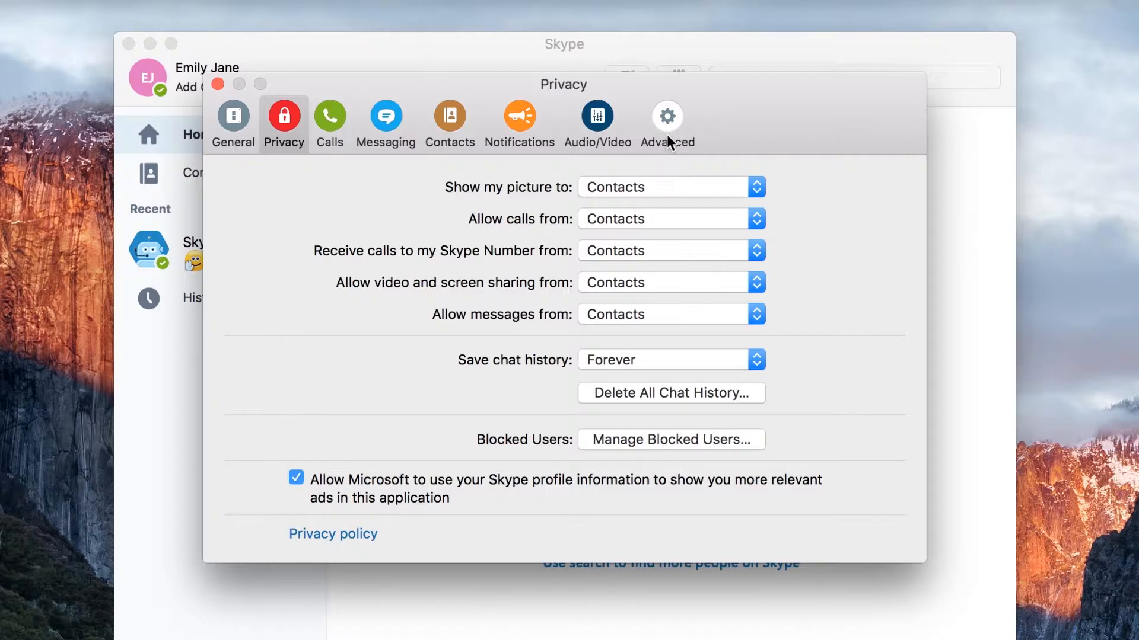
# In Advanced settings, allow direct connections to contacts only
pyautogui.click(666, 116)
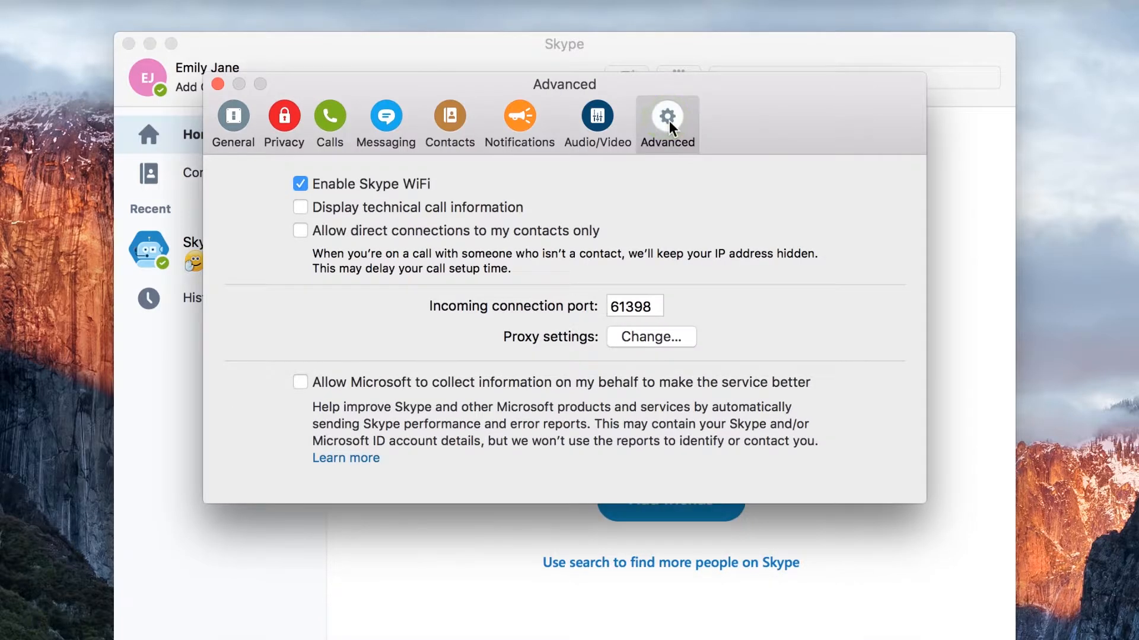
pyautogui.moveTo(299, 234)
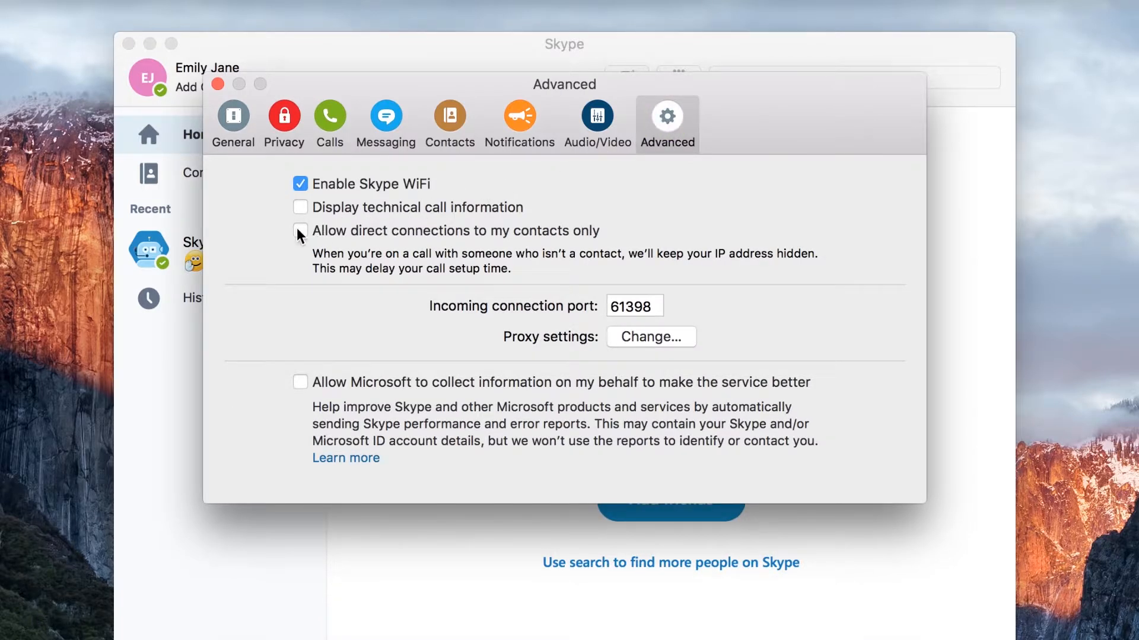
pyautogui.click(301, 231)
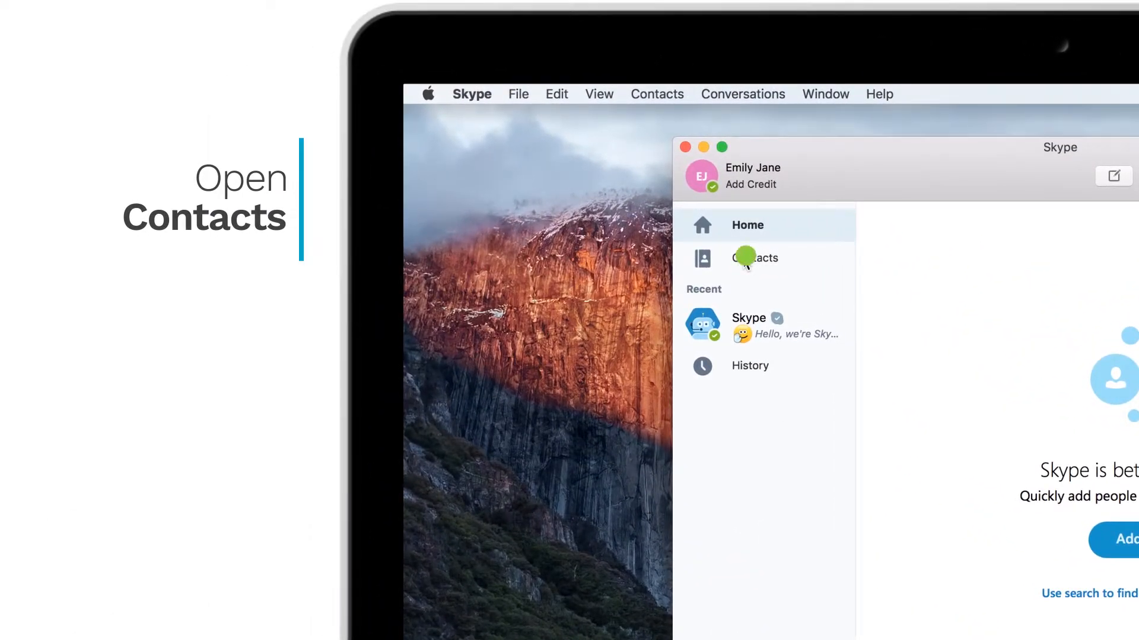
# Show the Contacts list in the sidebar
pyautogui.click(755, 258)
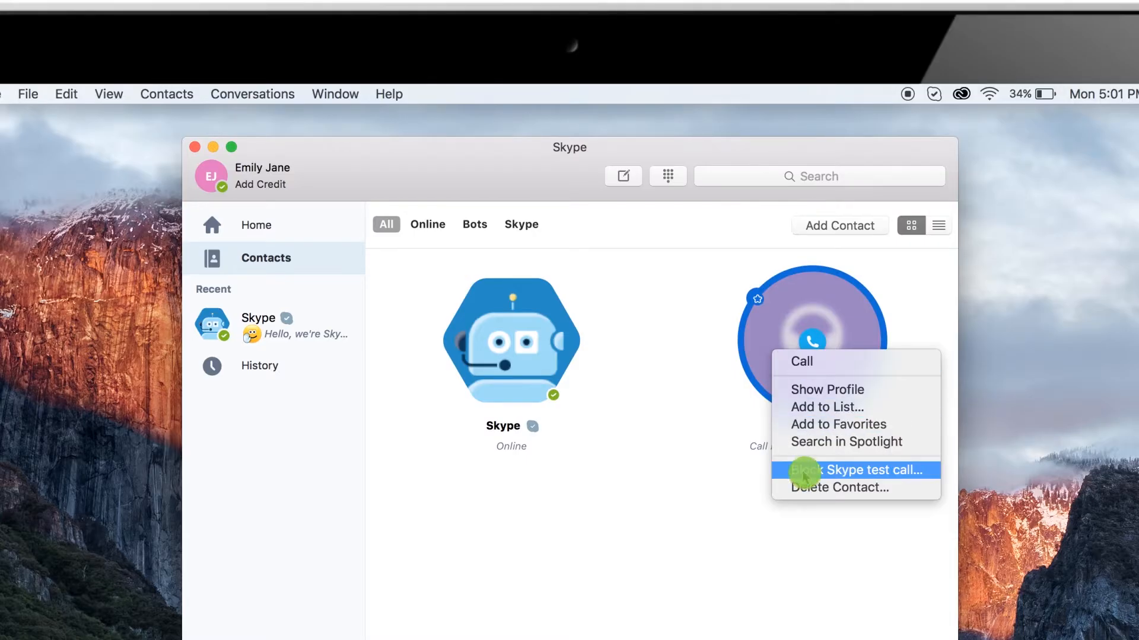
# Block the Skype test call contact and confirm the block
pyautogui.click(855, 469)
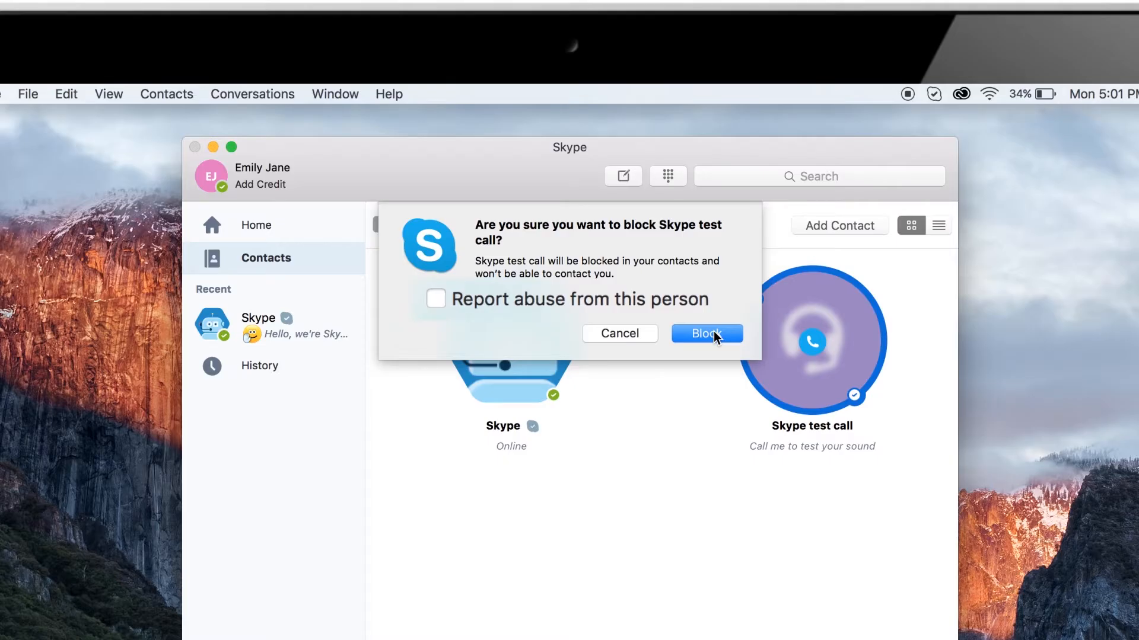
pyautogui.click(706, 334)
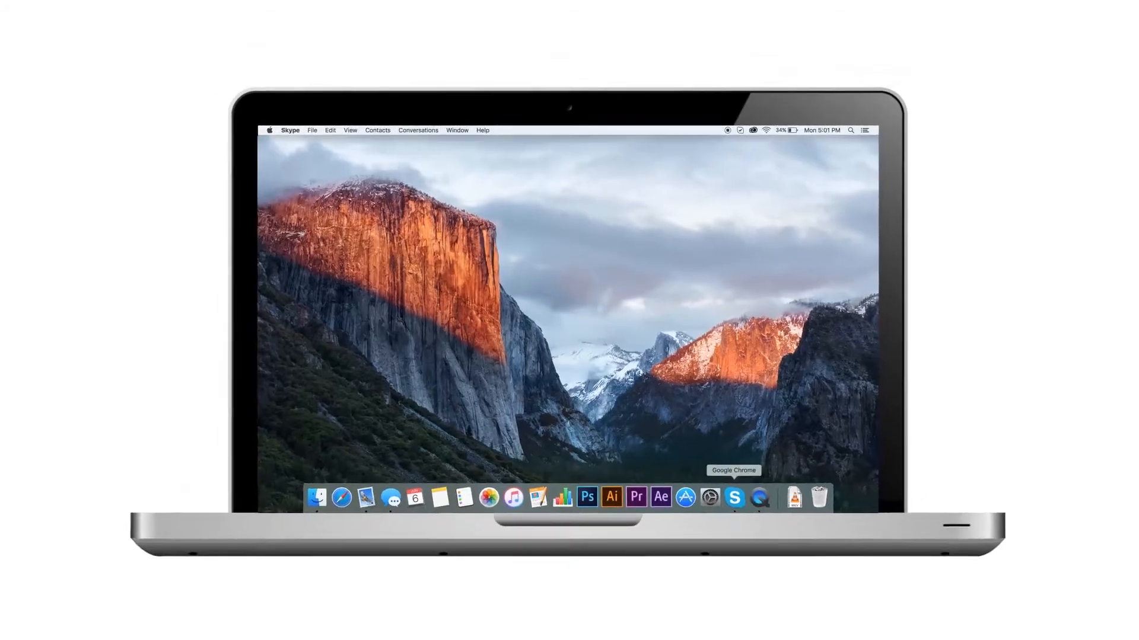
# Launch Chrome and enter 'skype vpn' in a new tab's address bar
pyautogui.click(734, 498)
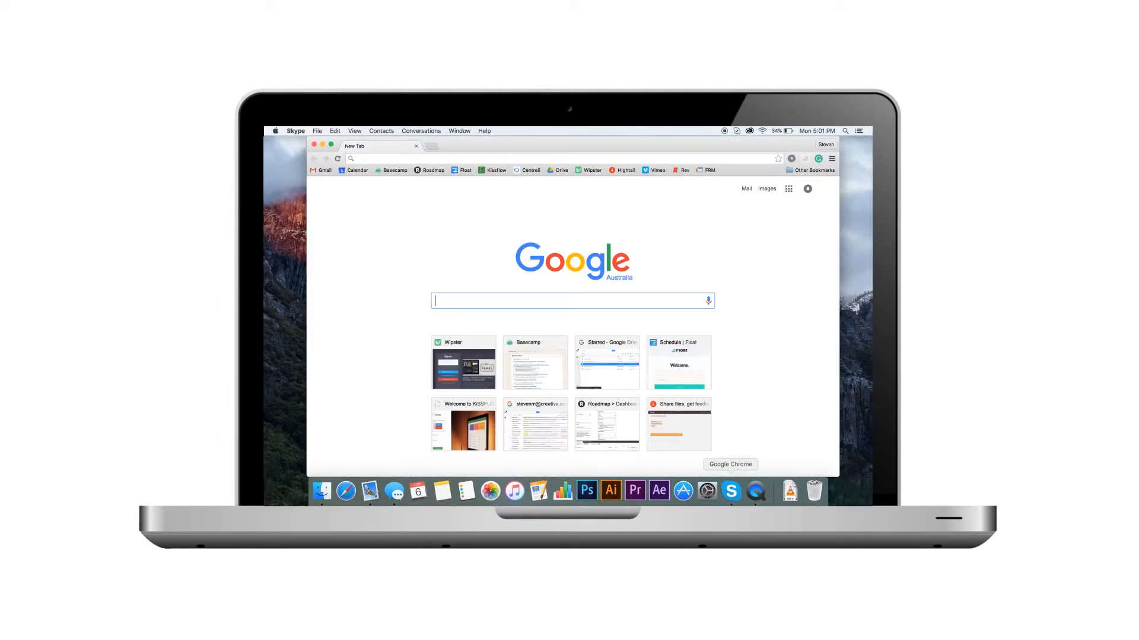
pyautogui.write('skype')
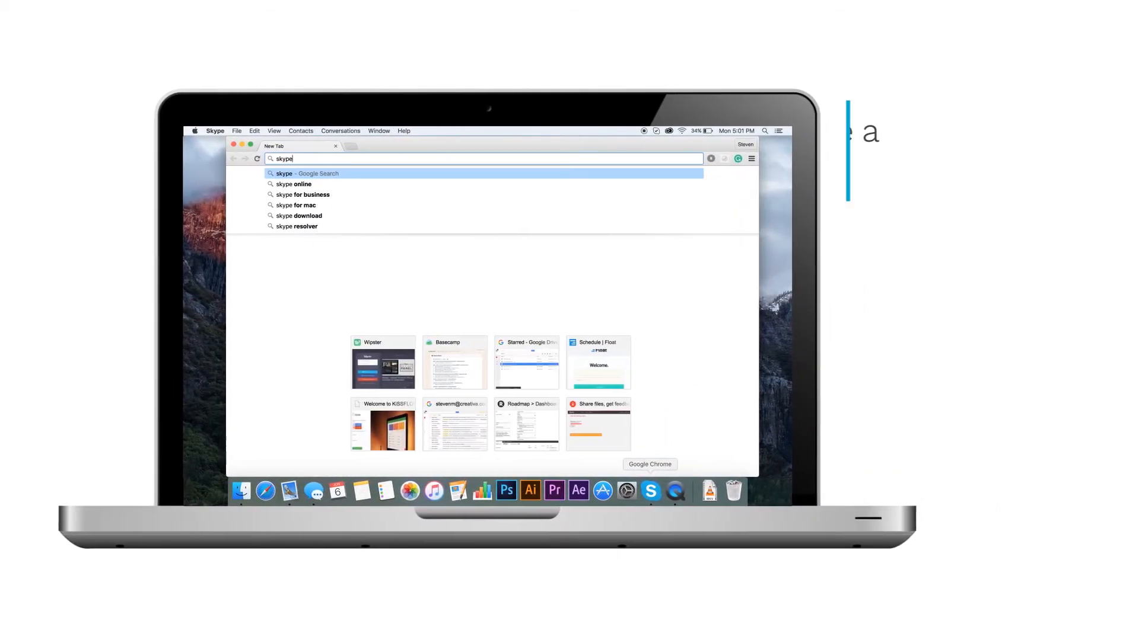
pyautogui.write('vpn')
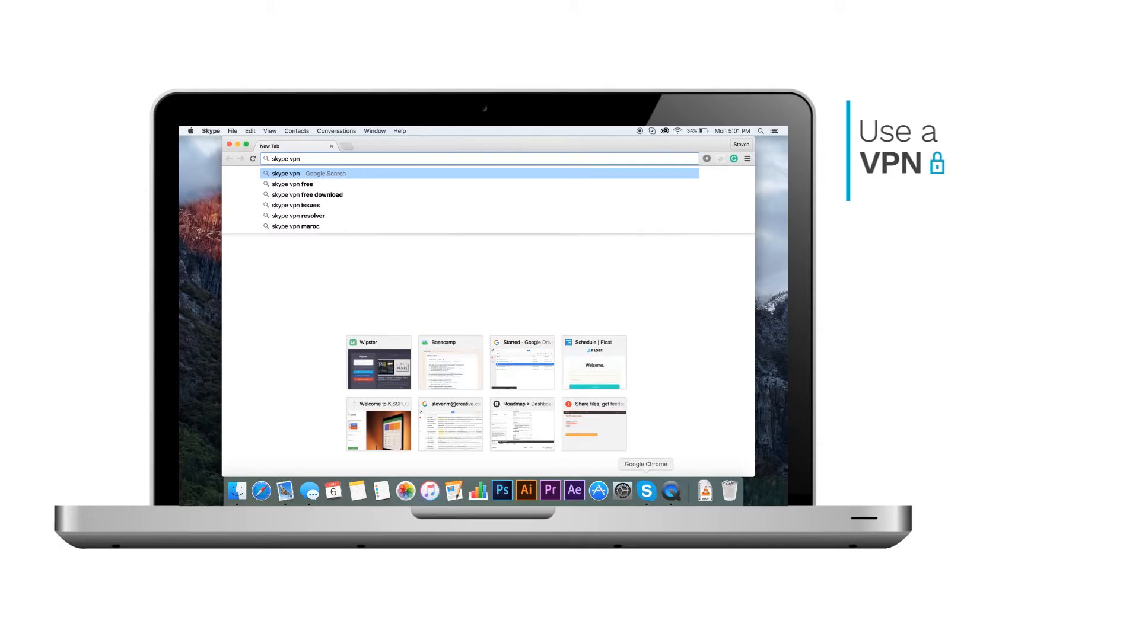